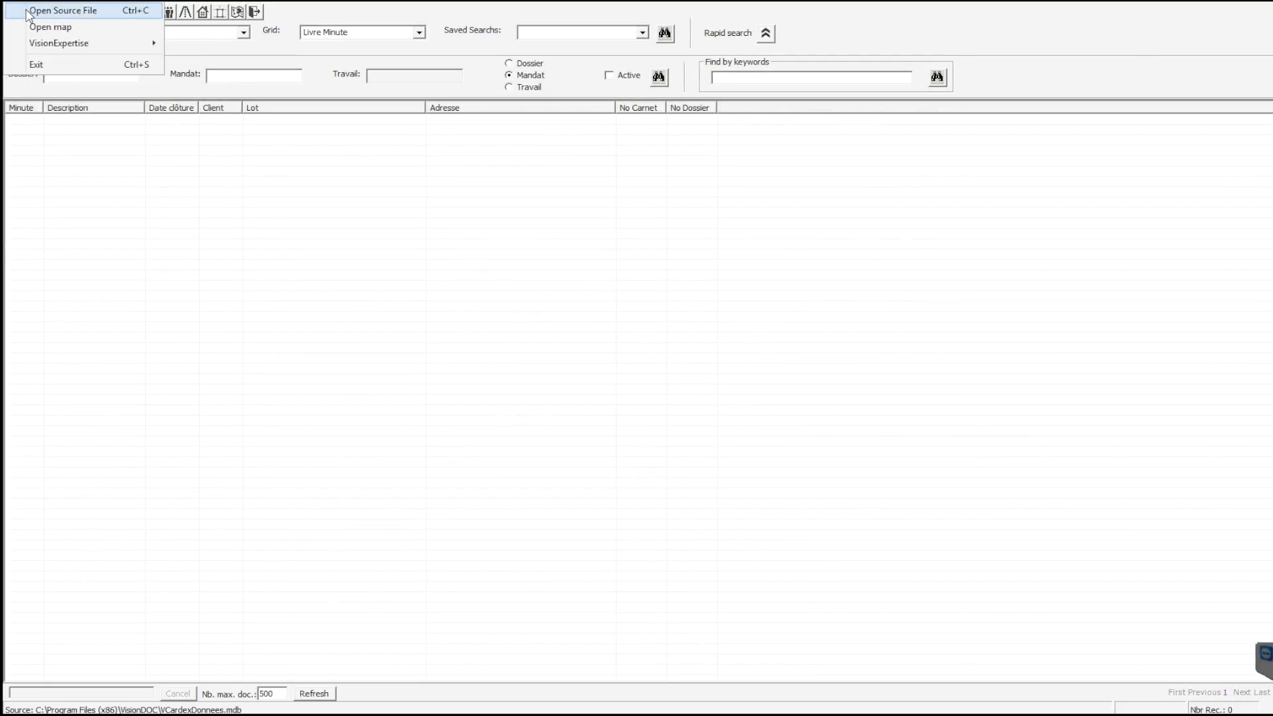
Choose a Microsoft Access file as the data access mode for the database source.
{"action": "left_click", "coordinate": [64, 9]}
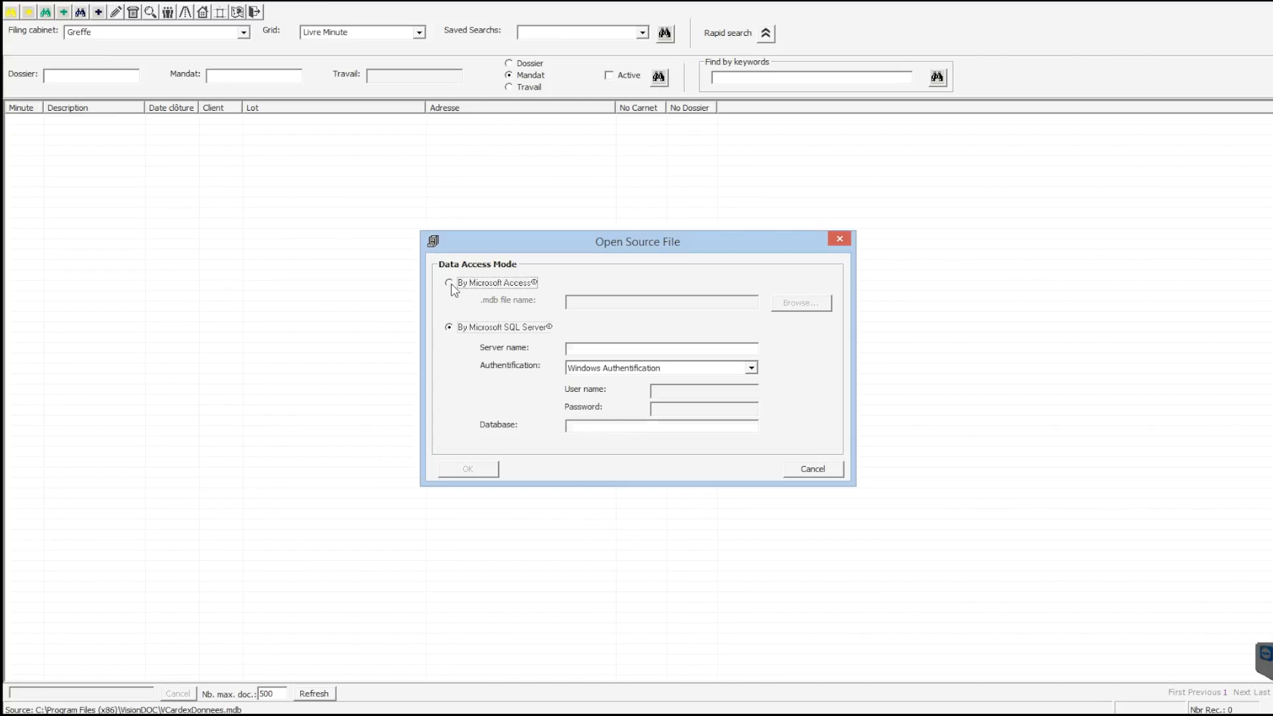
{"action": "left_click", "coordinate": [798, 302]}
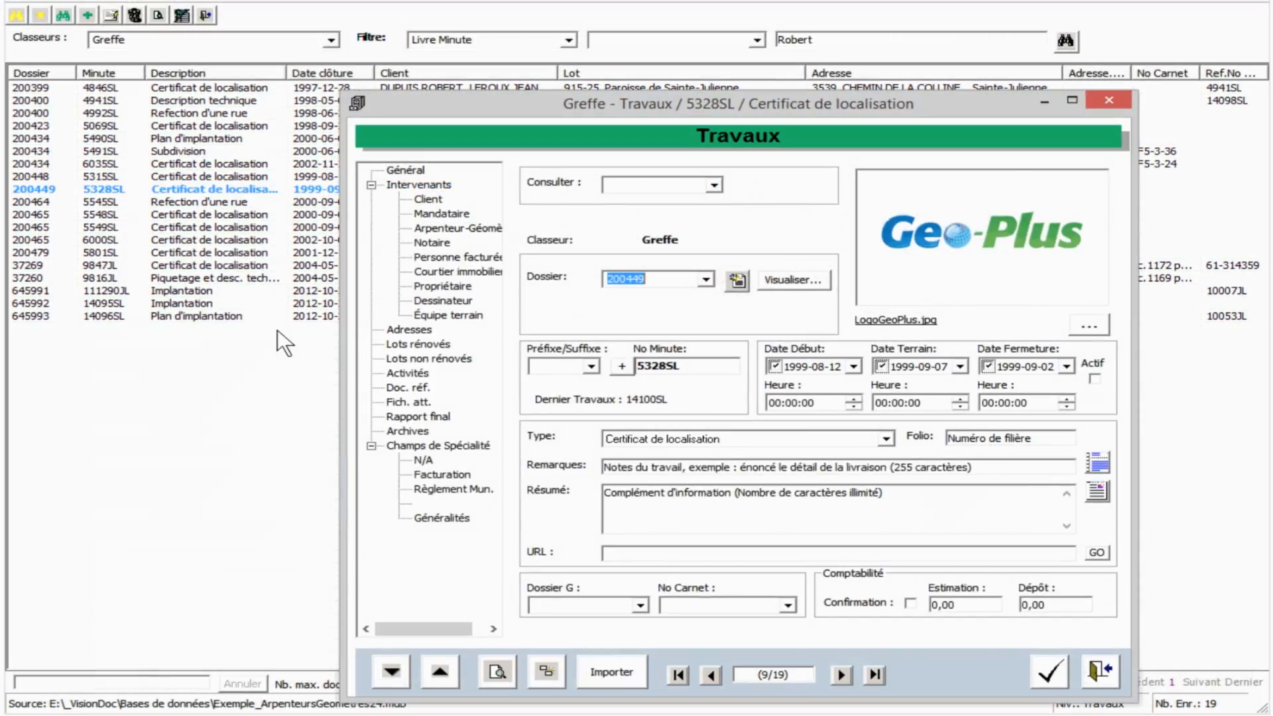
Open the Travaux form for minute 5328SL, the Certificat de localisation job.
{"action": "left_click", "coordinate": [410, 400]}
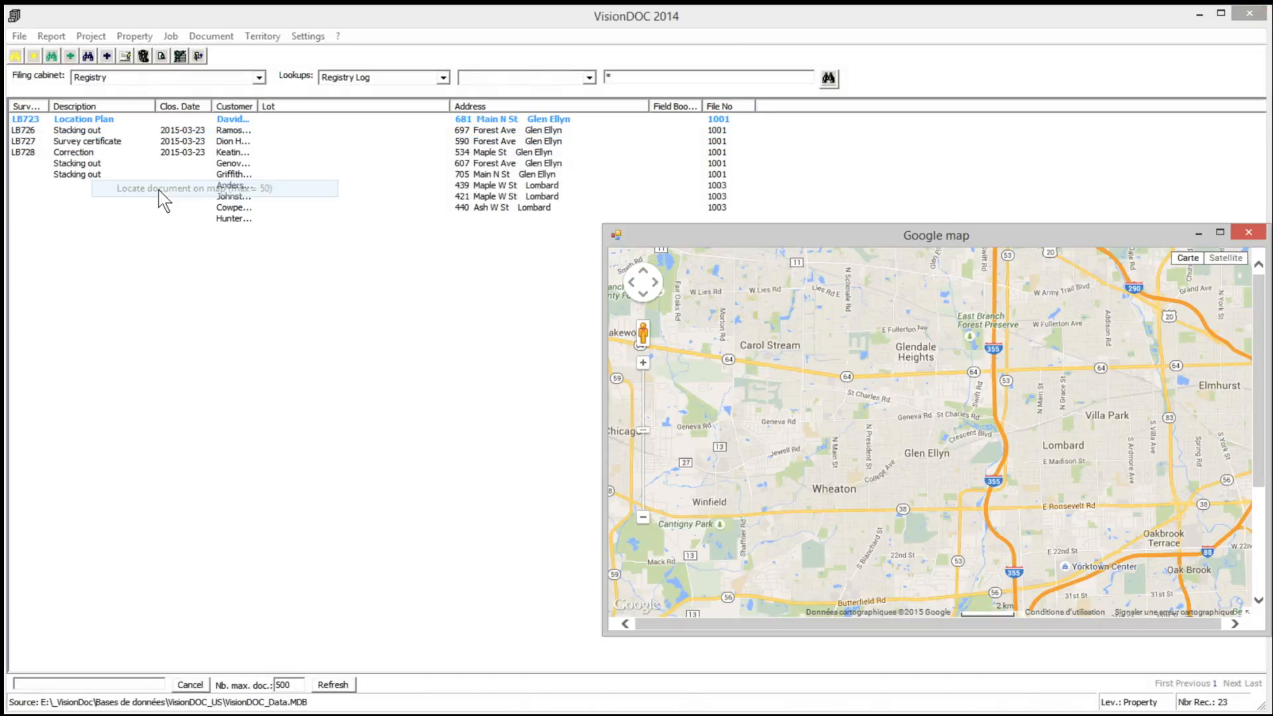
Locate the listed survey documents on the Google map window.
{"action": "left_click", "coordinate": [167, 187]}
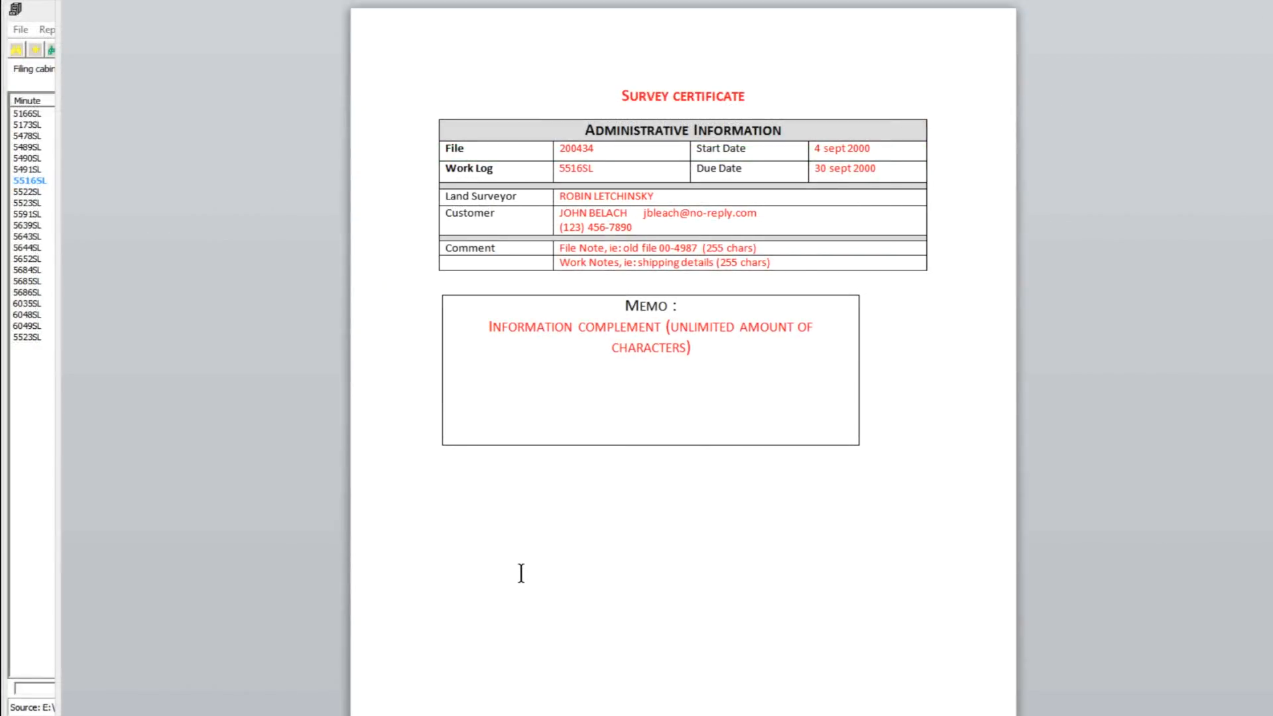
Generate the Survey certificate, then search work-log tasks filtered by 'Scheduled for'.
{"action": "left_click", "coordinate": [127, 32]}
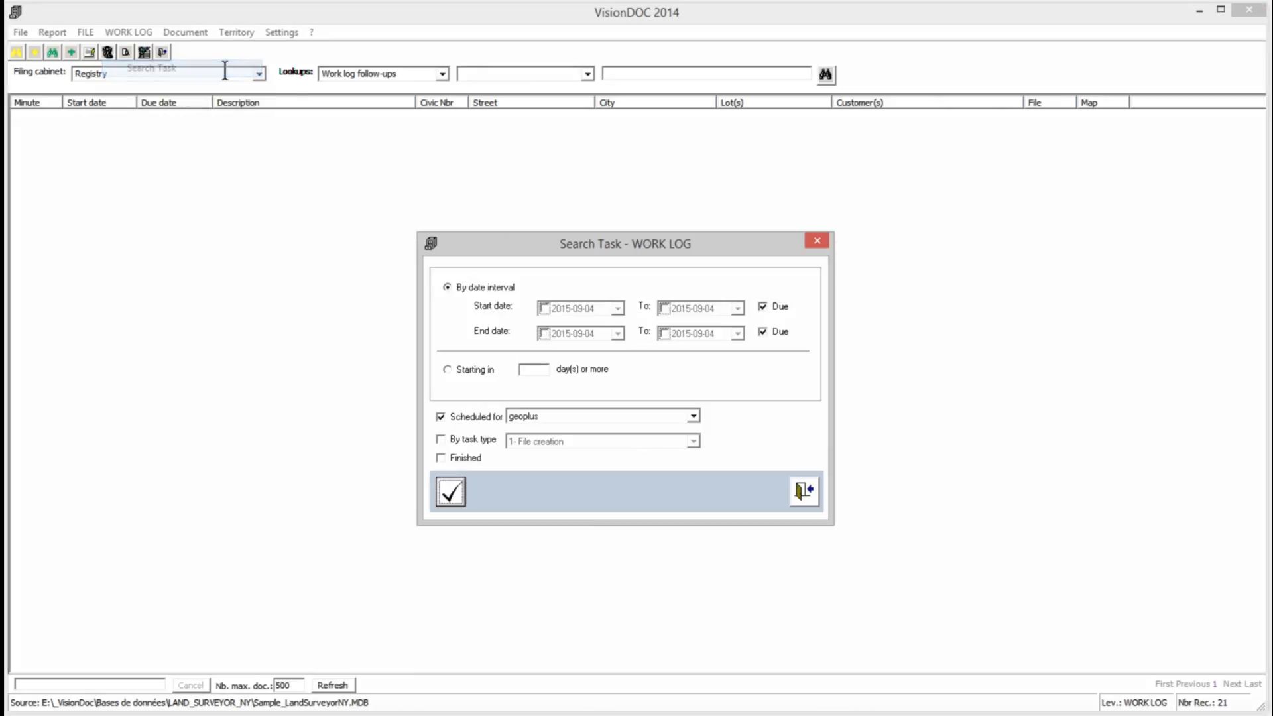
{"action": "left_click", "coordinate": [449, 491]}
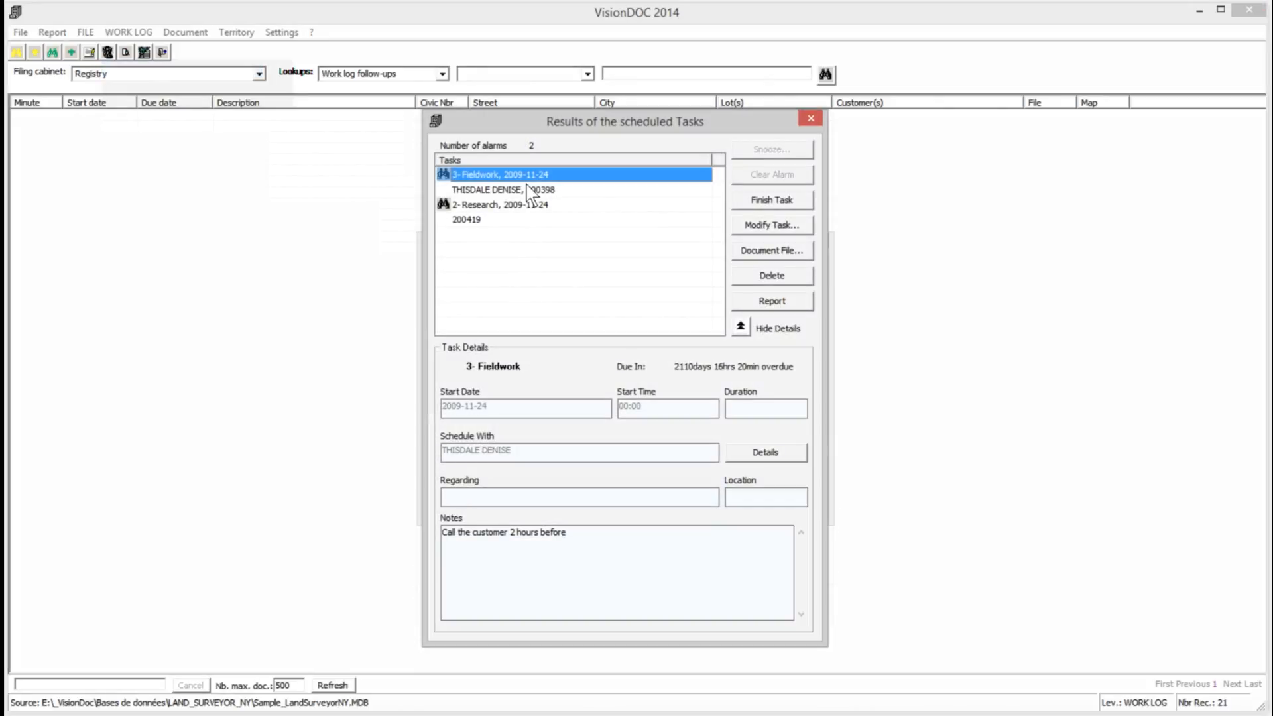